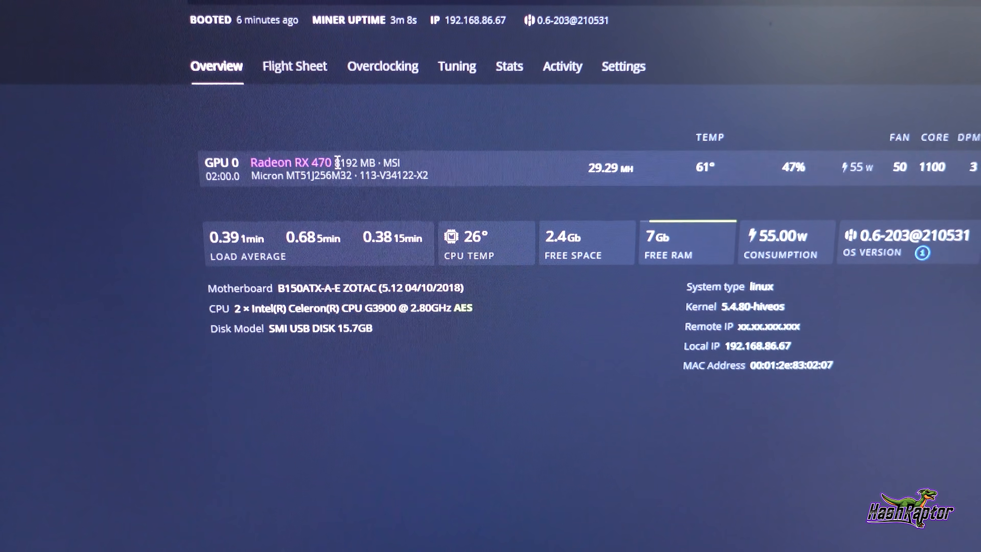
- Scroll up the RX 470 rig overview toward the farm navigation
scroll("up", 3)
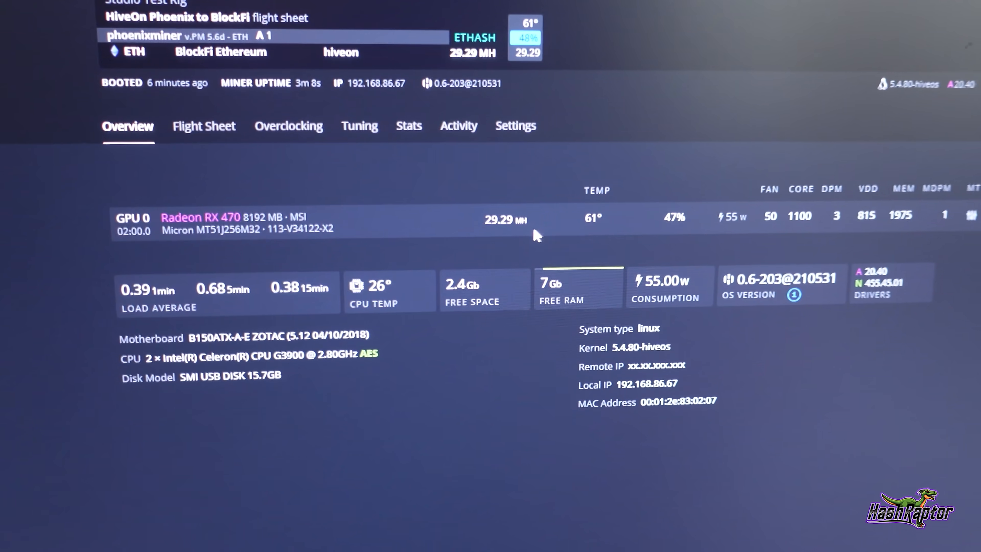
scroll("up", 3)
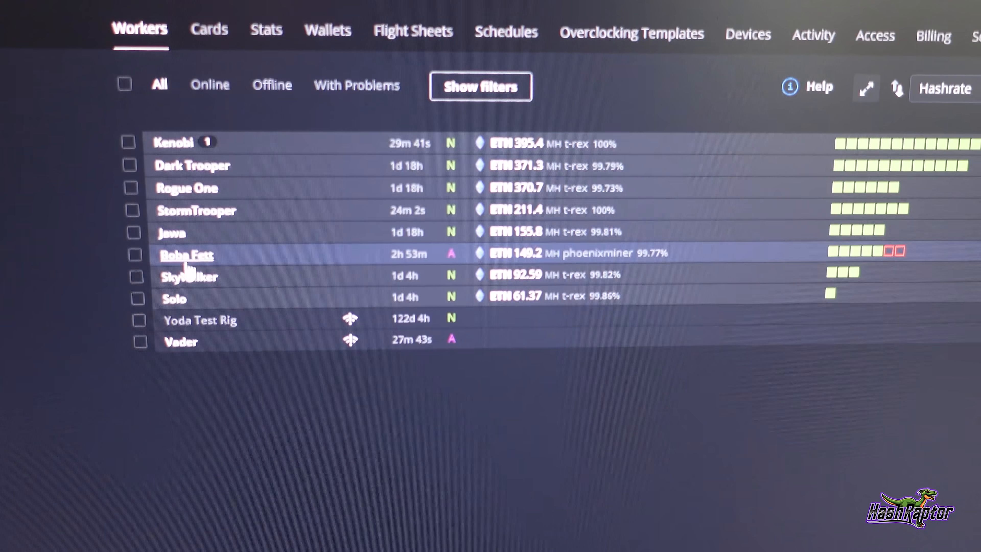
- Show the test farm's Workers list and select the Yoda rig mining ETH at 29.29 MH
left_click(186, 254)
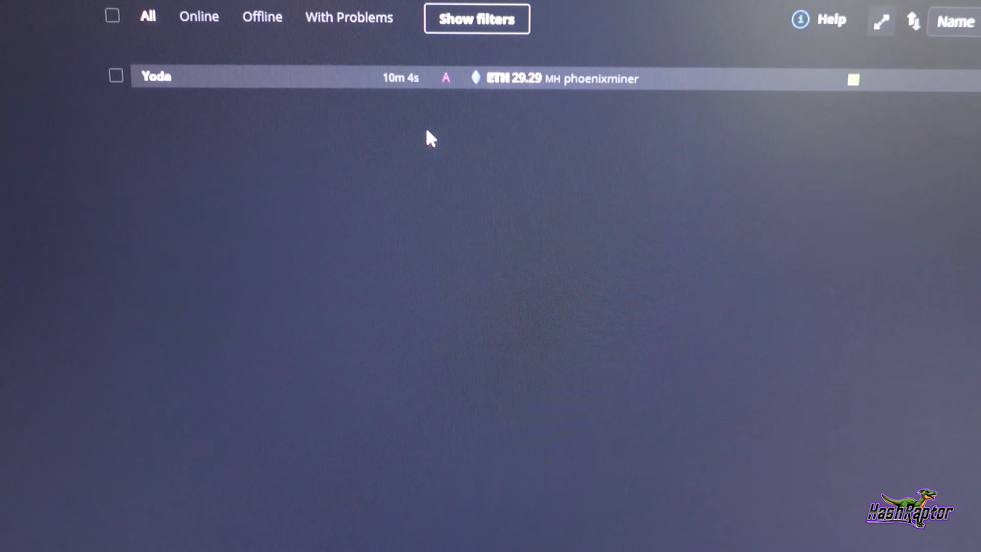
left_click(155, 75)
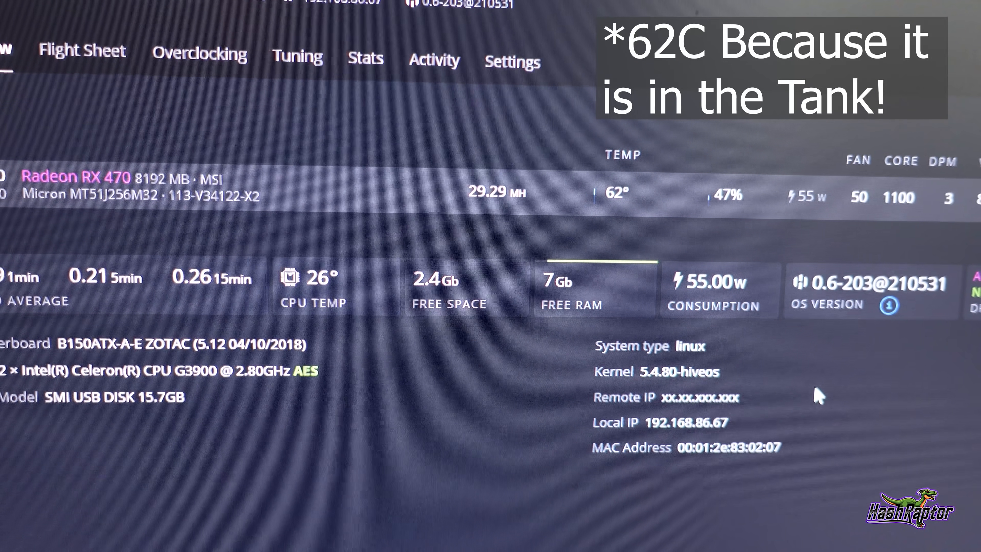
- Scroll the Yoda rig overview to its Radeon RX 470 stats at 29.29 MH and 62°
scroll("up", 3)
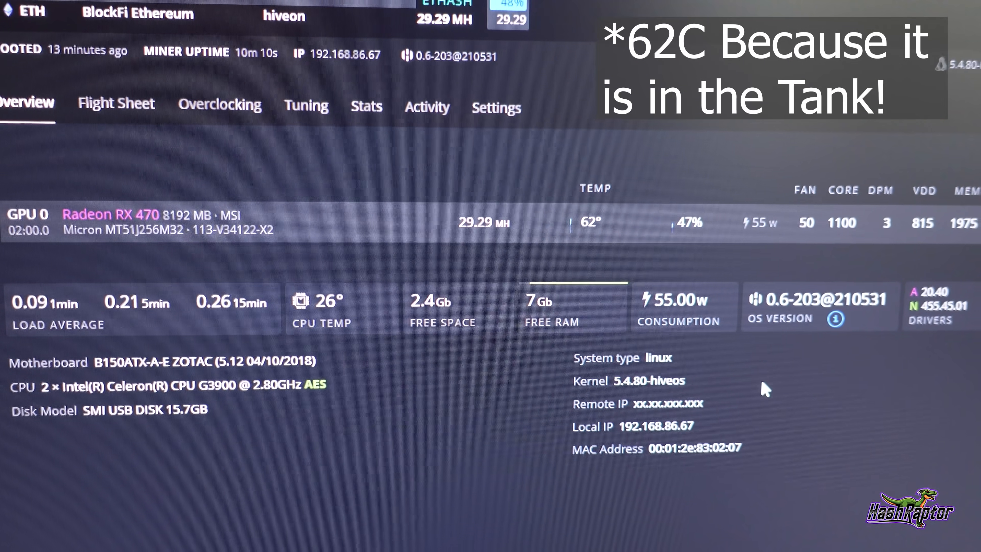